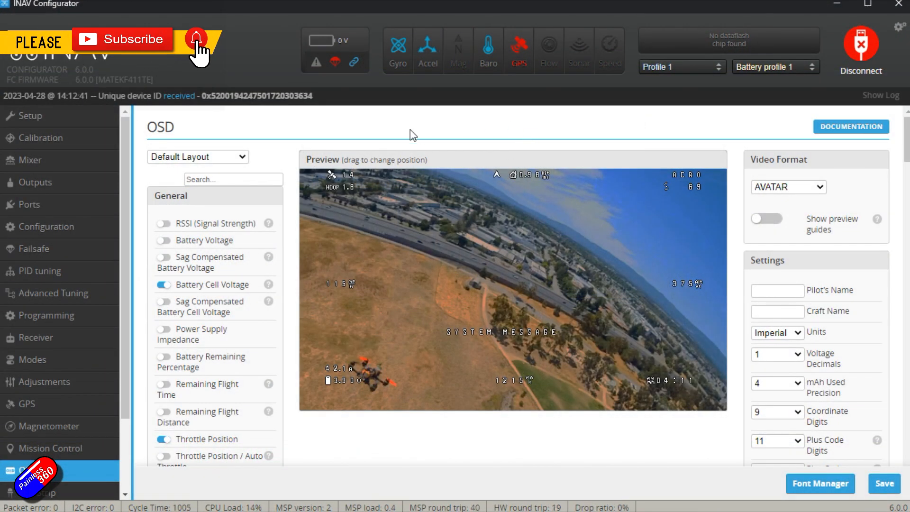
mouse_move(493, 178)
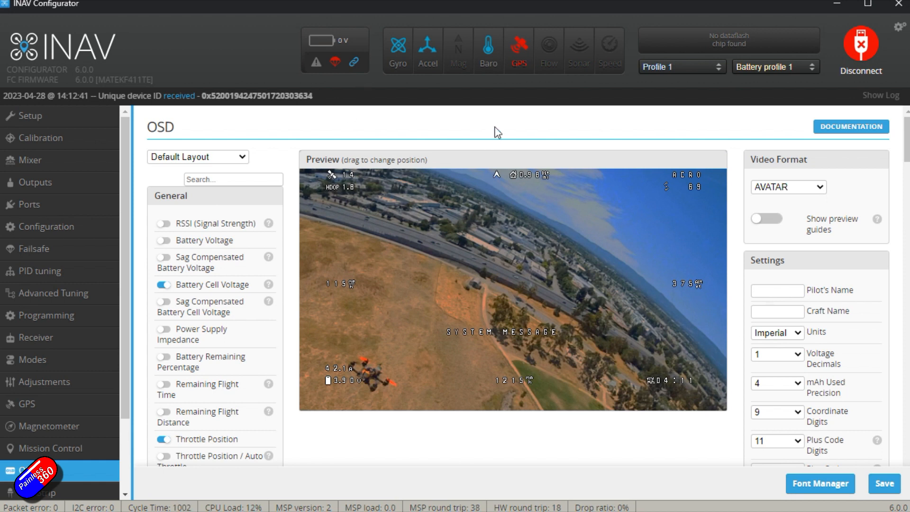
mouse_move(83, 138)
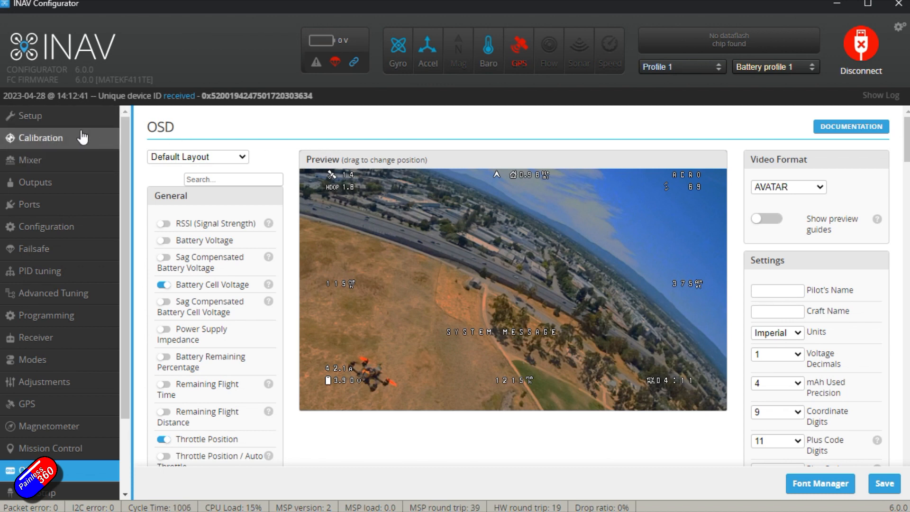
Show the Ports page with UART1's peripheral set to MSP DisplayPort
click(28, 204)
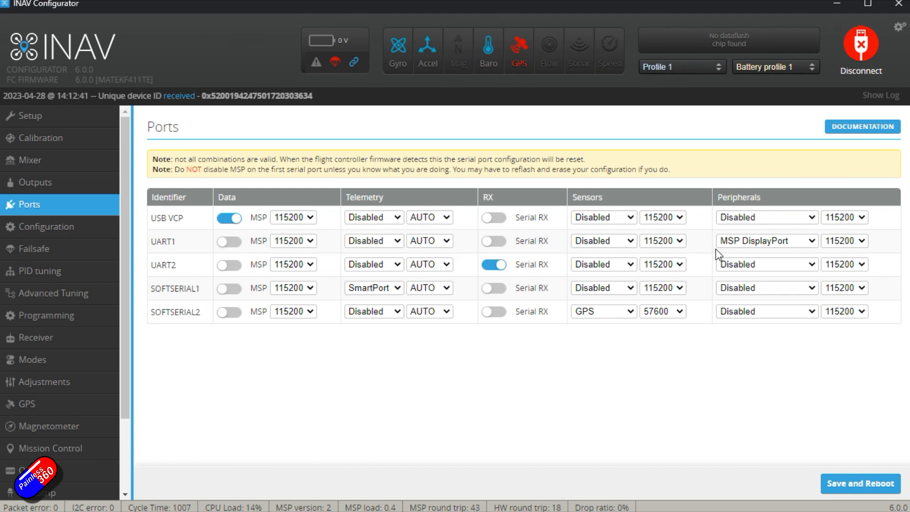
mouse_move(755, 262)
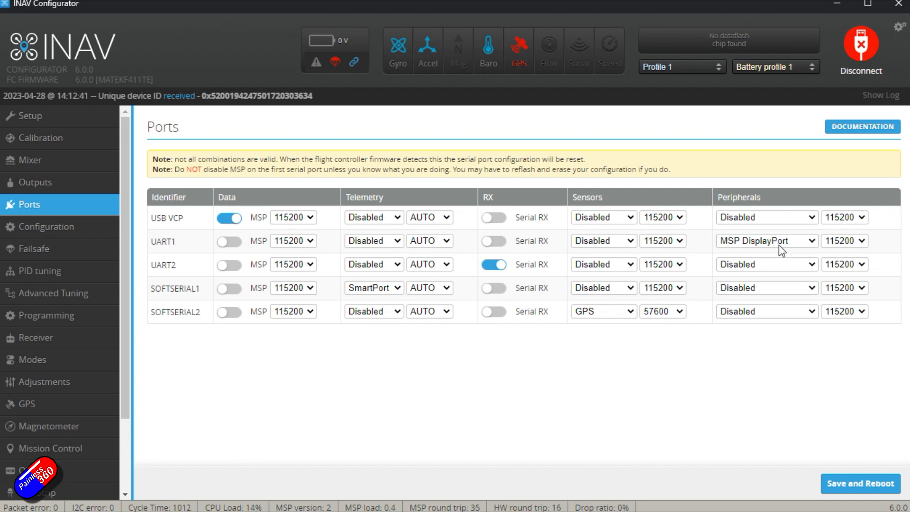
mouse_move(122, 405)
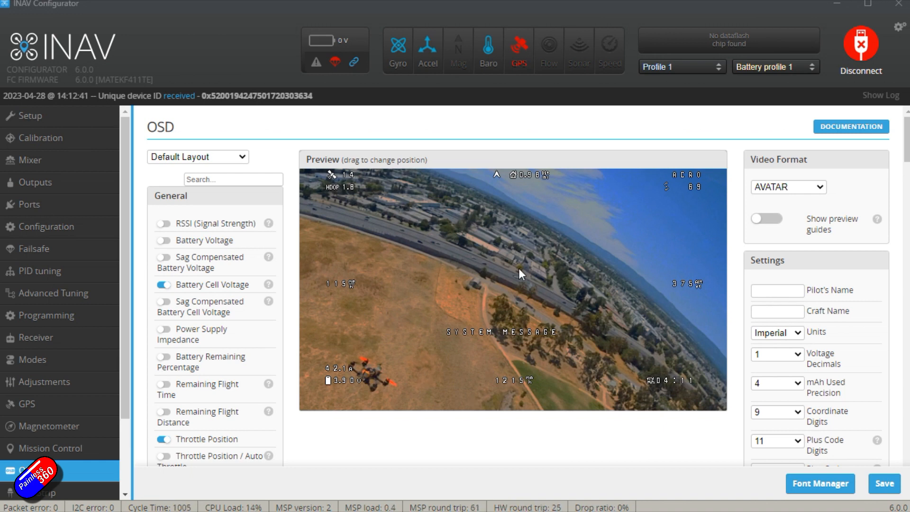
mouse_move(515, 424)
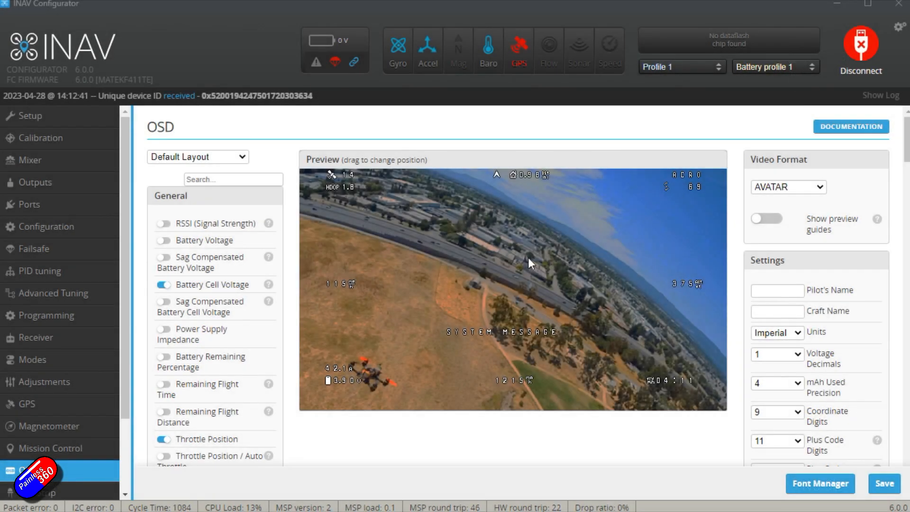
mouse_move(560, 239)
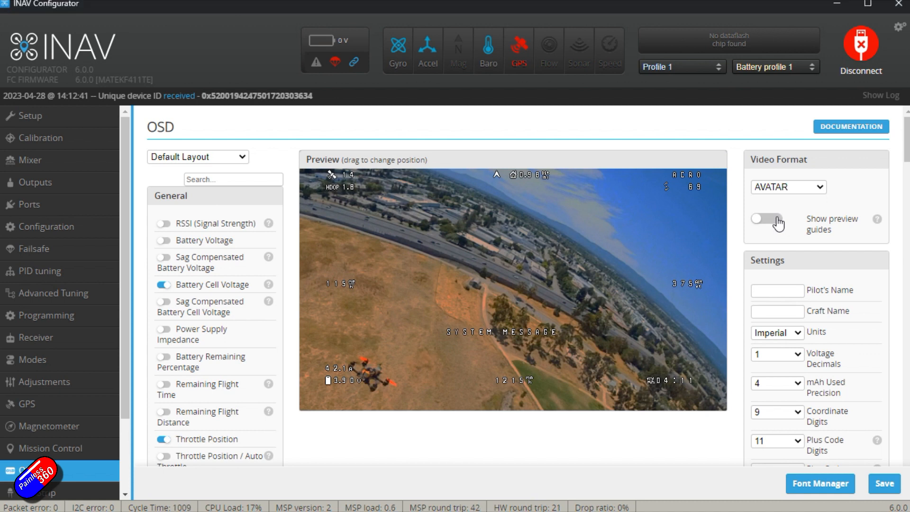
Enable Show preview guides so the AVATAR safe-area outlines appear on the OSD preview
click(766, 219)
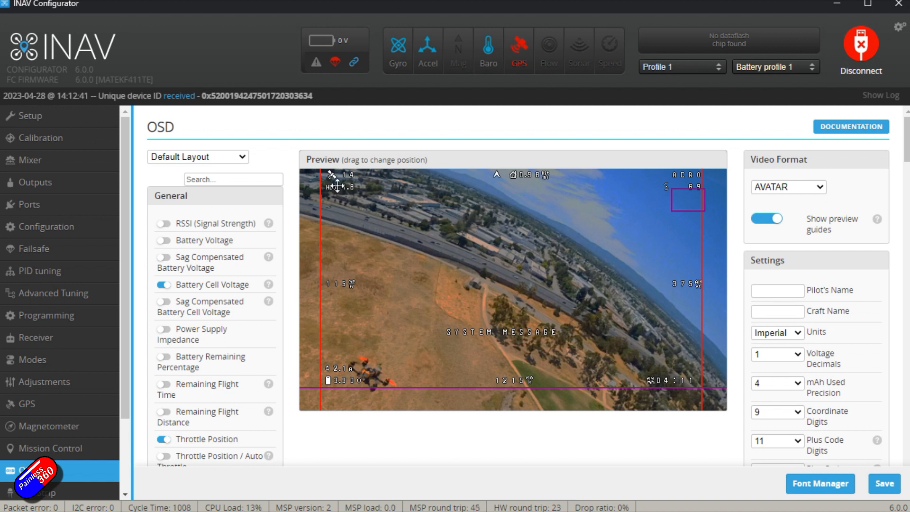
mouse_move(641, 359)
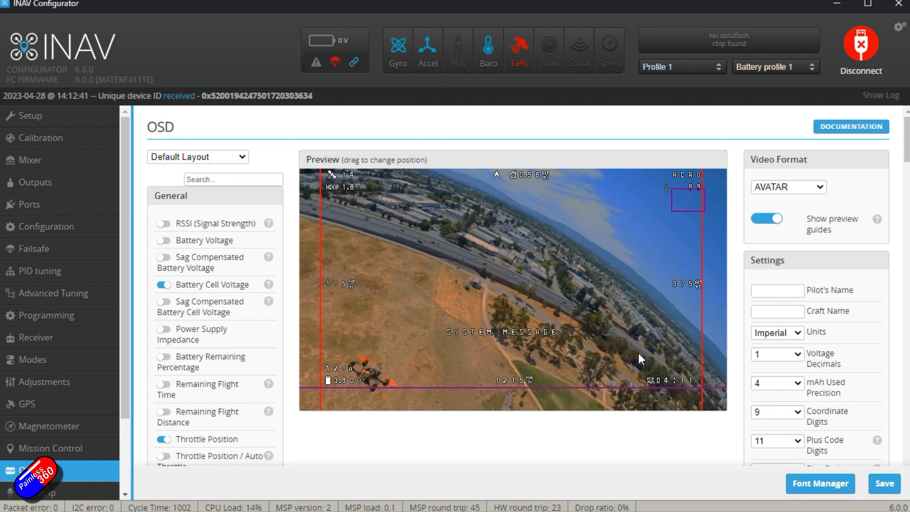
mouse_move(681, 192)
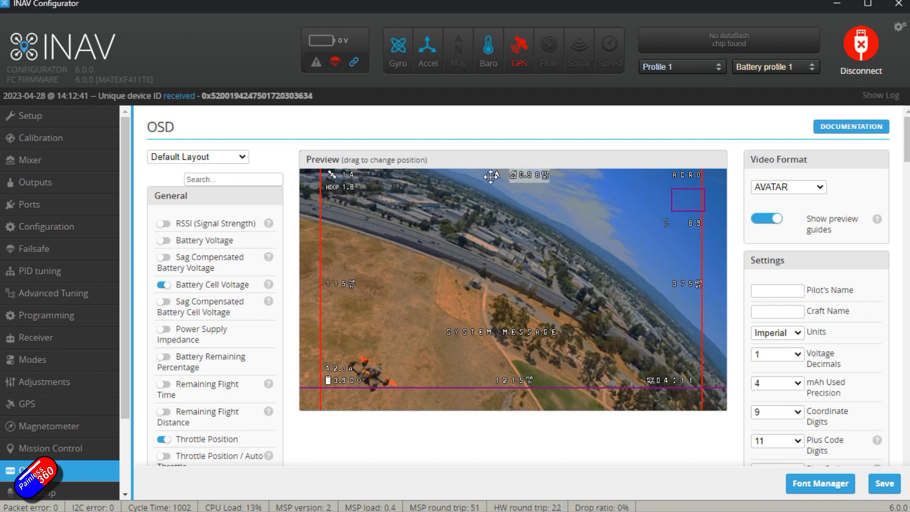
mouse_move(500, 187)
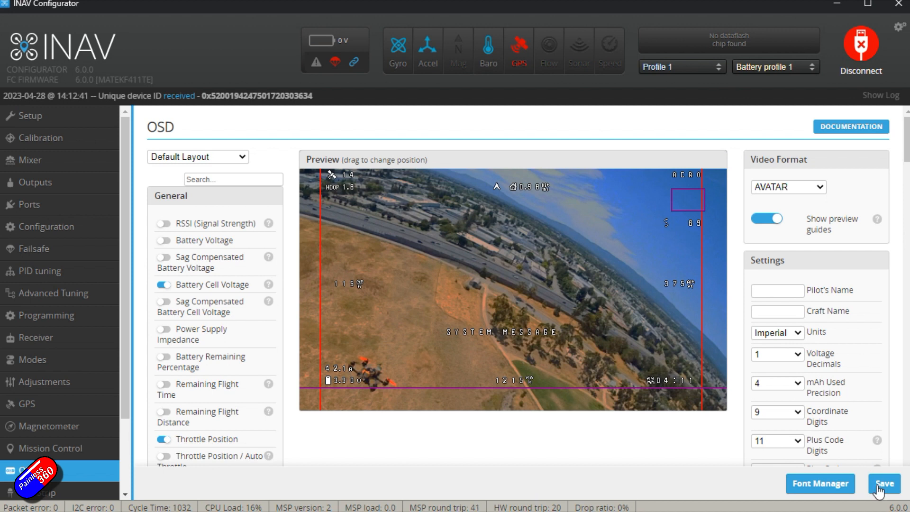
Save the repositioned OSD layout to the flight controller
click(884, 483)
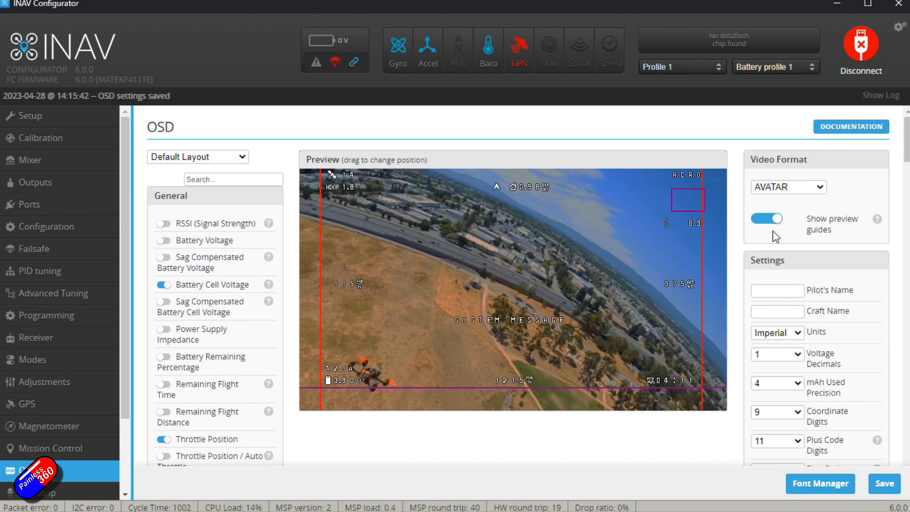
mouse_move(766, 219)
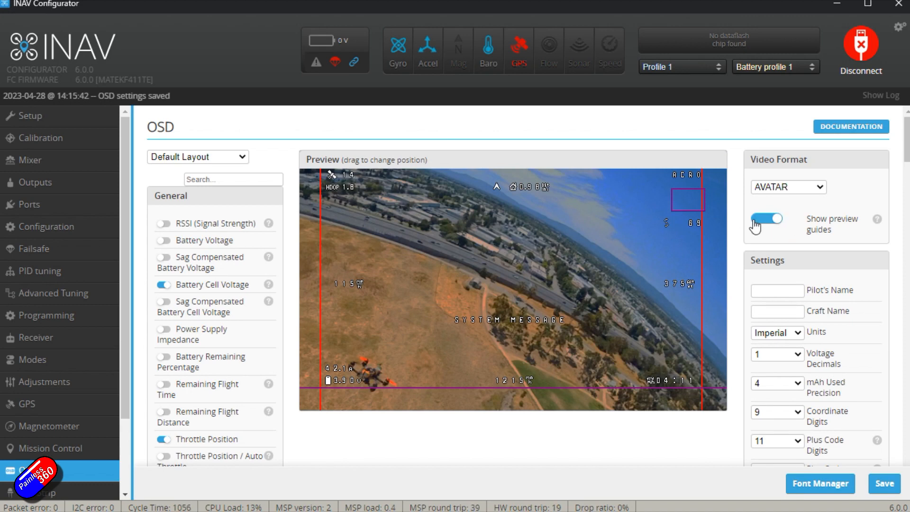
mouse_move(609, 288)
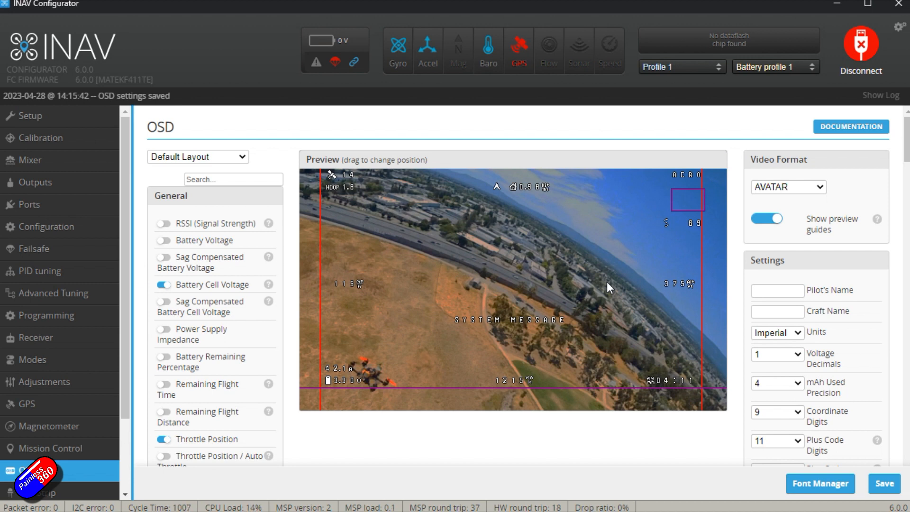
mouse_move(594, 308)
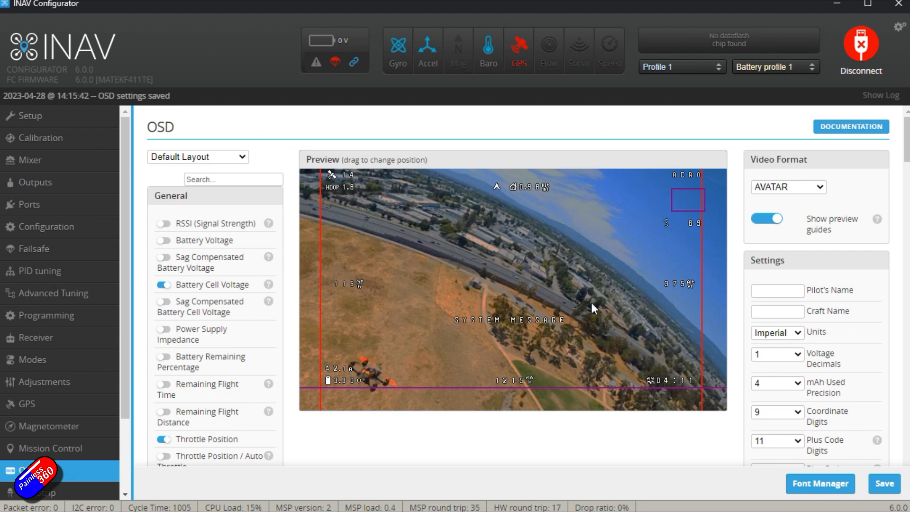
mouse_move(583, 263)
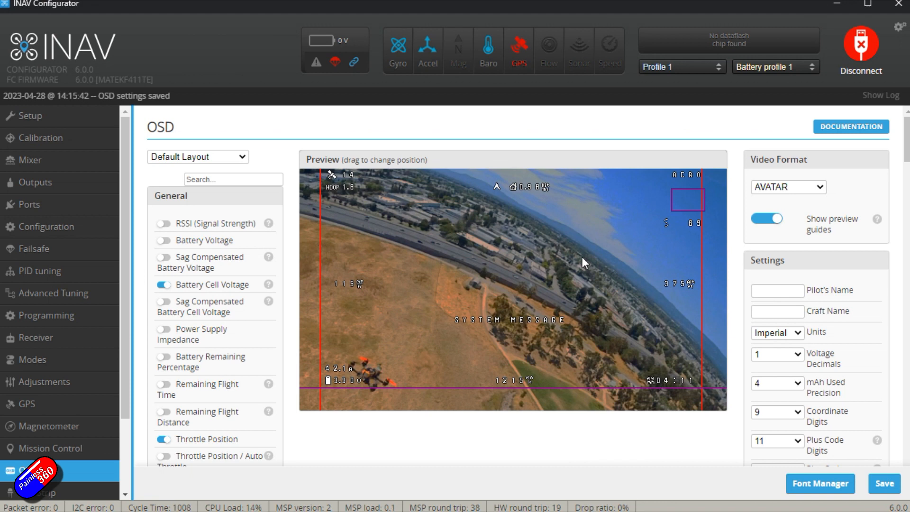
mouse_move(550, 277)
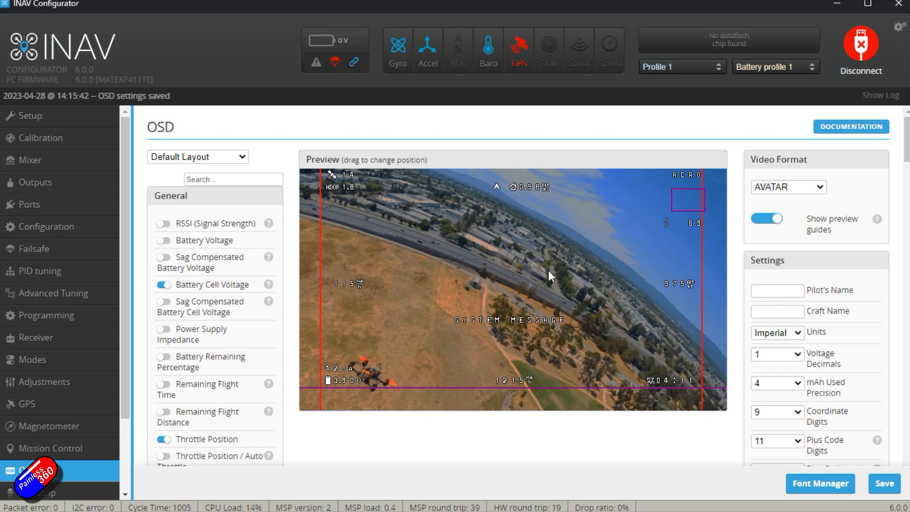
mouse_move(592, 286)
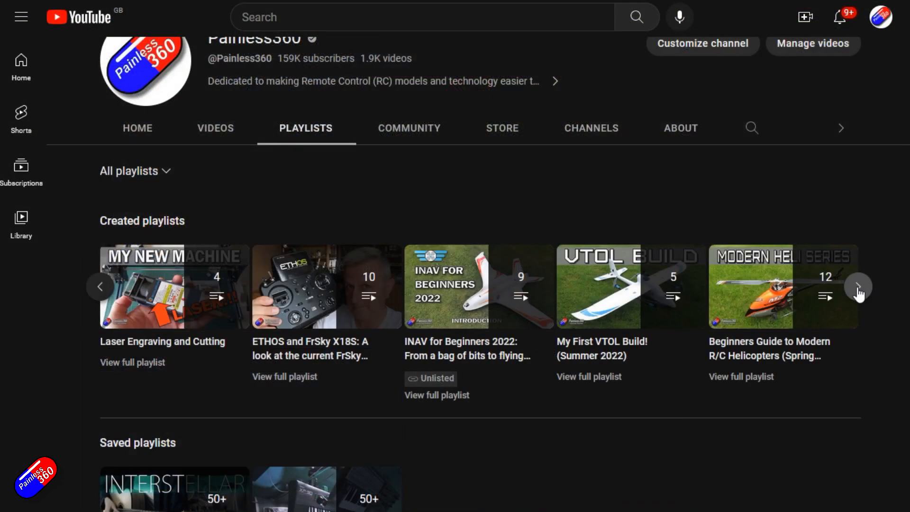
Page through the Painless360 created playlists and search 'inav upgrade painless'
click(858, 286)
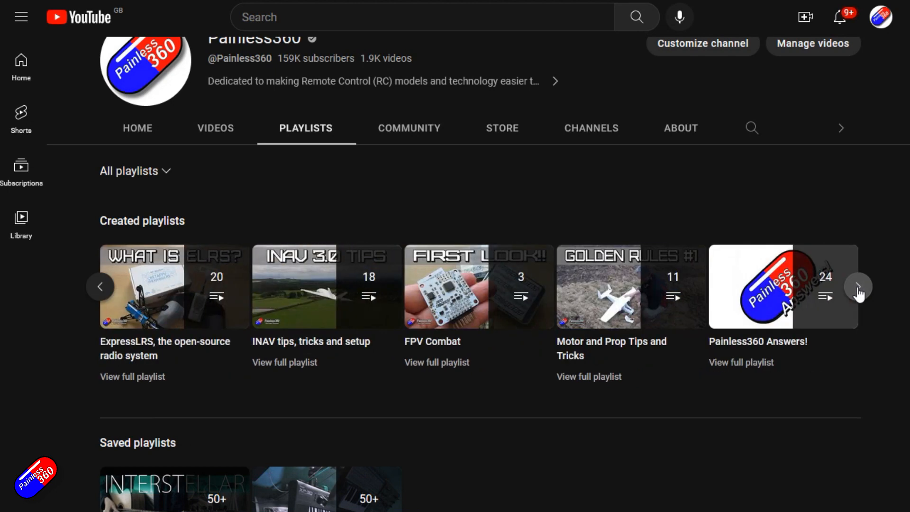
click(859, 286)
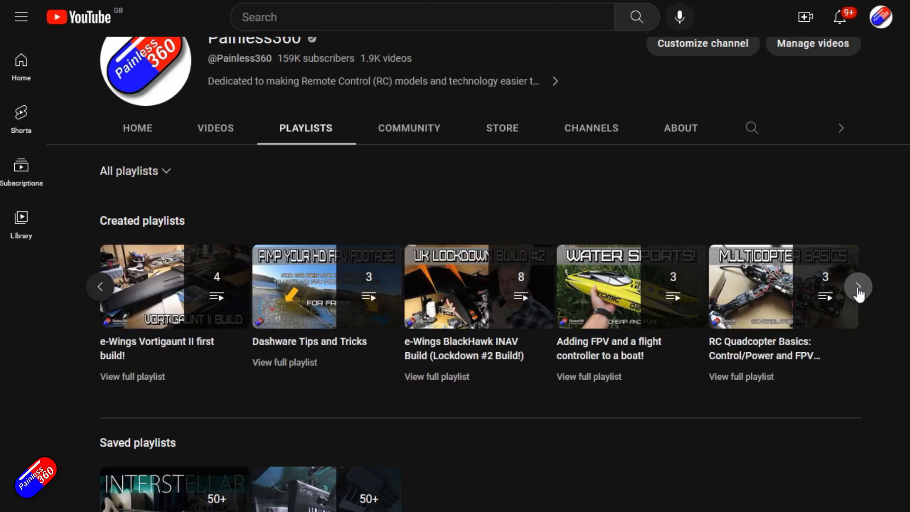
text(inav upgrade painless)
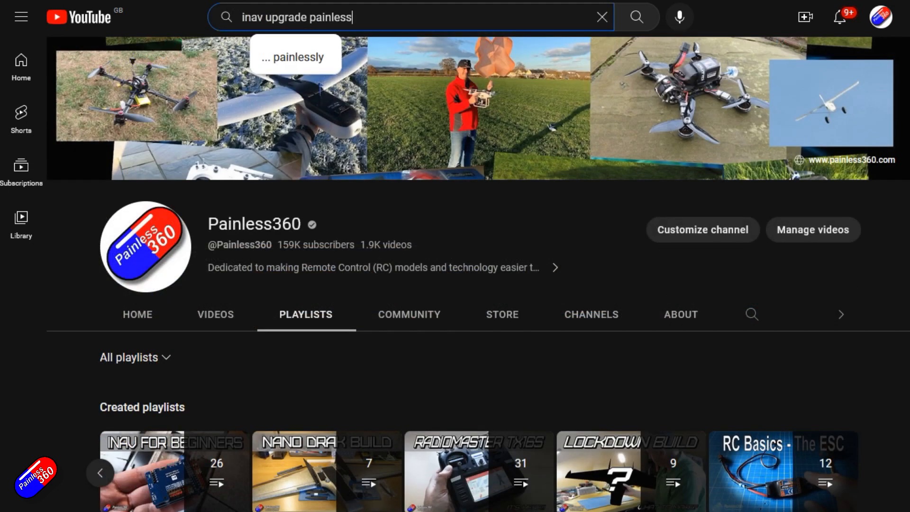